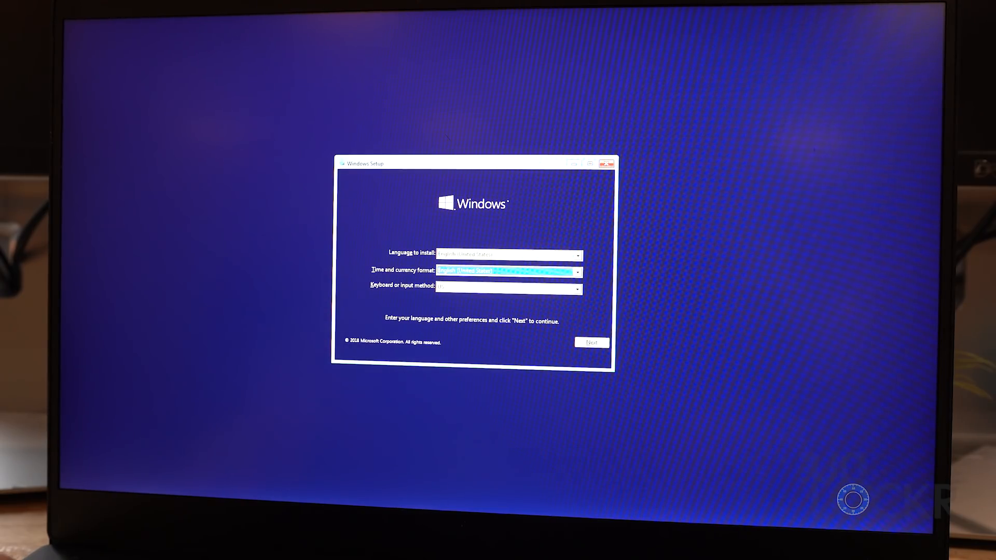
Finish Windows Setup and install the Intel wireless driver with customized options.
{"action": "left_click", "coordinate": [590, 342]}
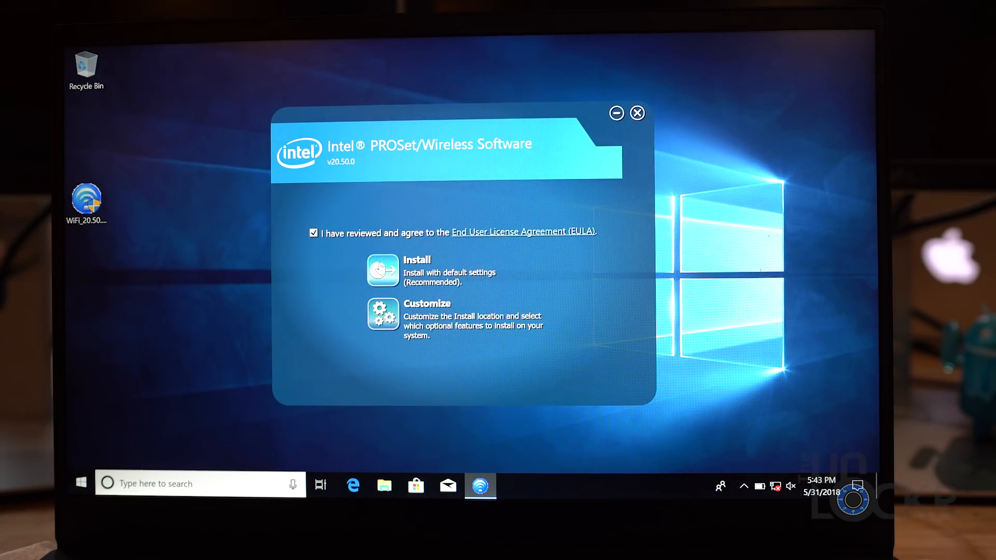
{"action": "left_click", "coordinate": [382, 314]}
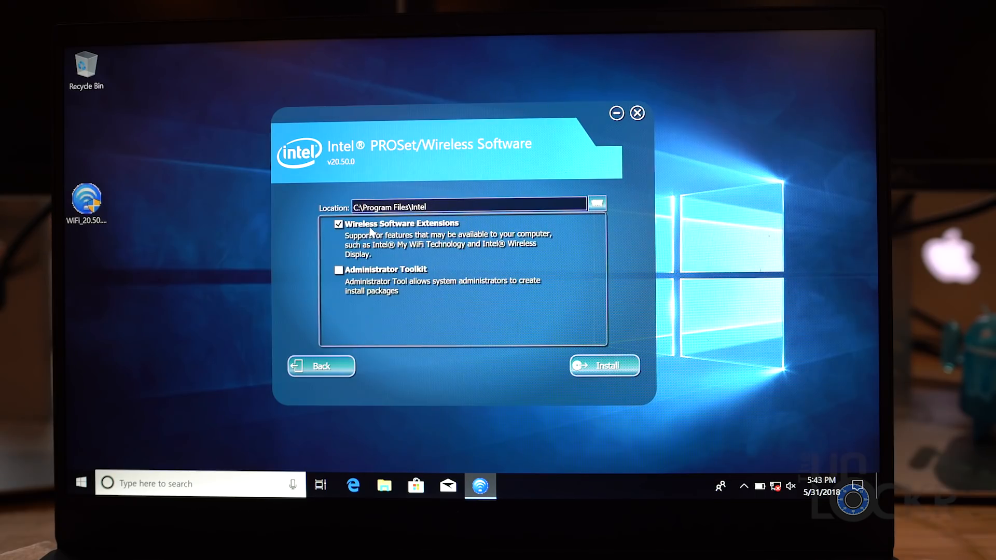
{"action": "left_click", "coordinate": [775, 486]}
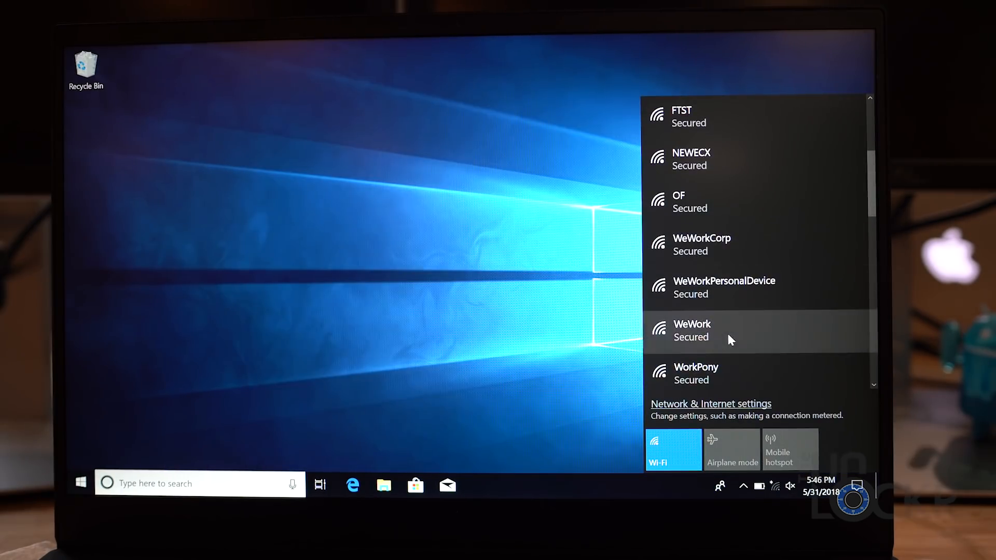
Choose a wireless network from the Wi-Fi list to join.
{"action": "left_click", "coordinate": [692, 330]}
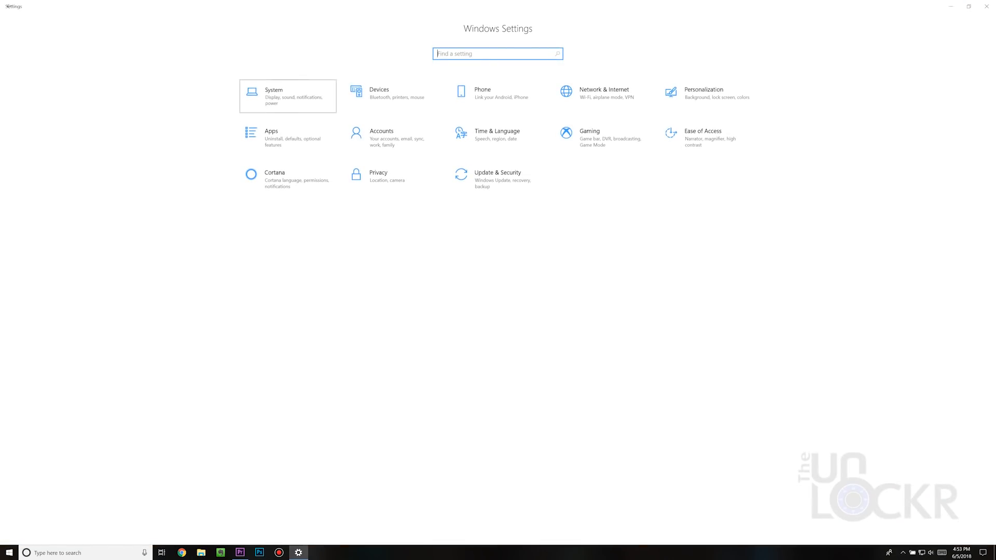
Check the About page shows 32.0 GB RAM, then view the Local Disk's properties.
{"action": "left_click", "coordinate": [287, 96]}
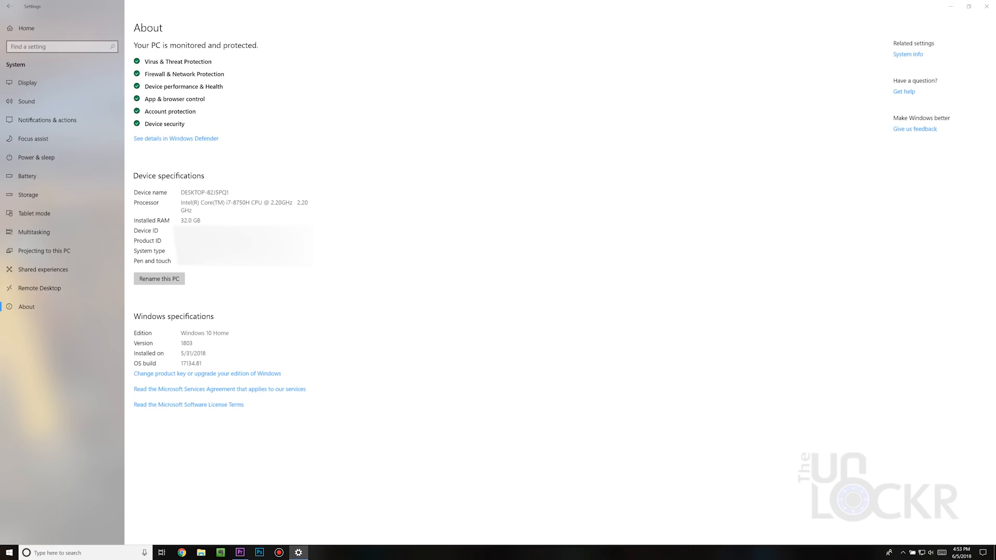
{"action": "right_click", "coordinate": [347, 115]}
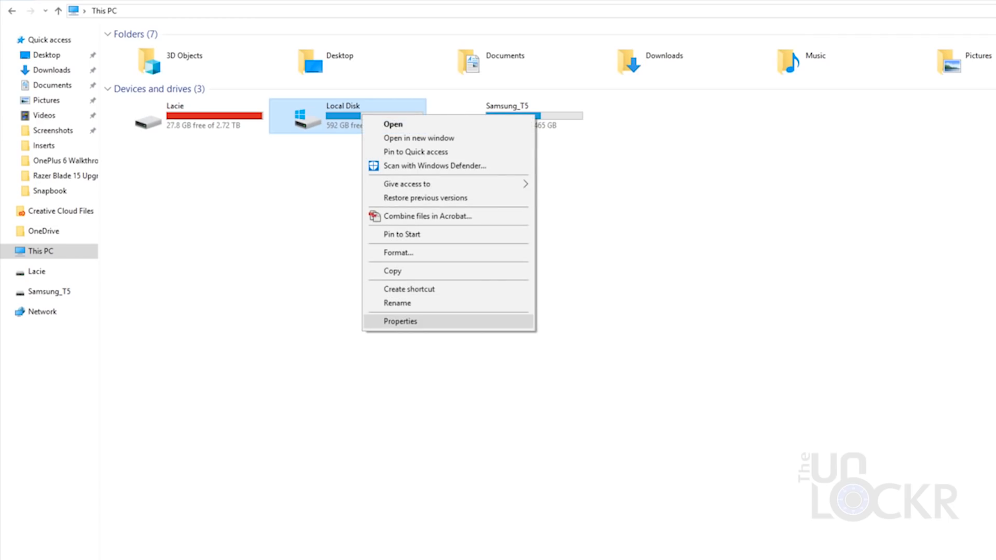
{"action": "left_click", "coordinate": [401, 321]}
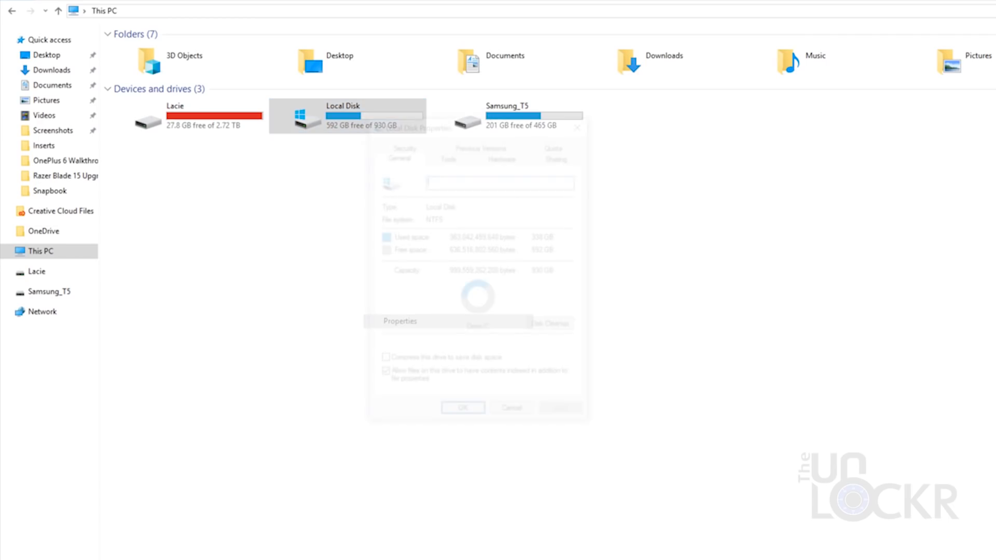